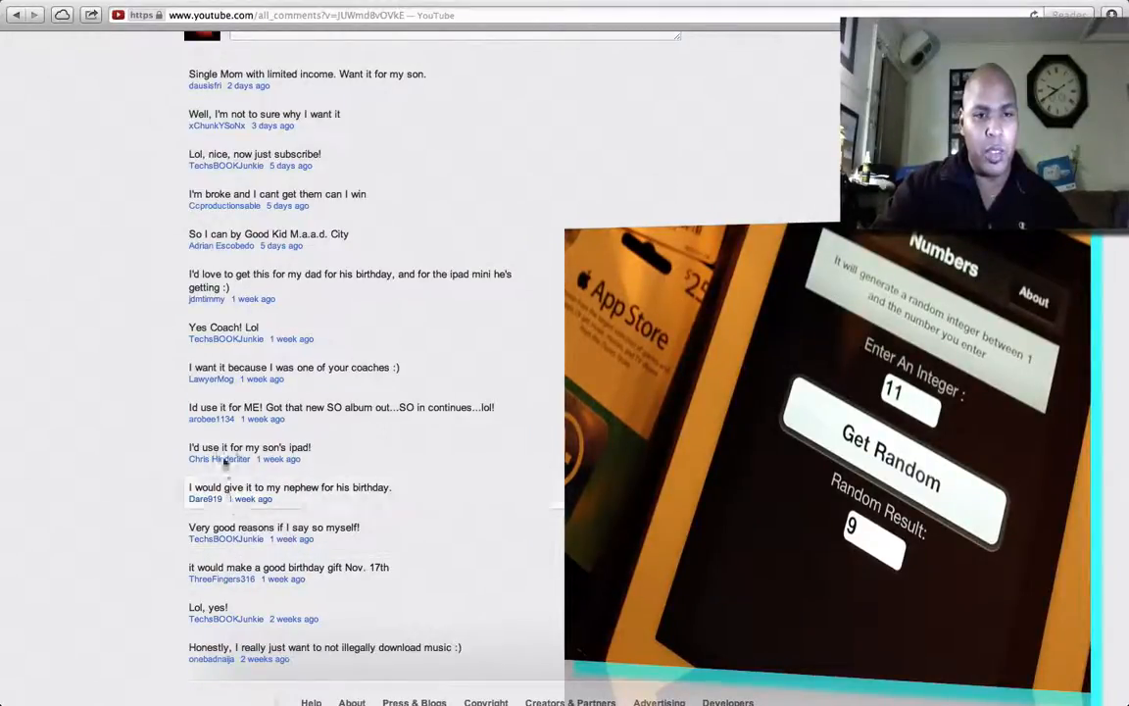
{"action": "mouse_move", "coordinate": [206, 422]}
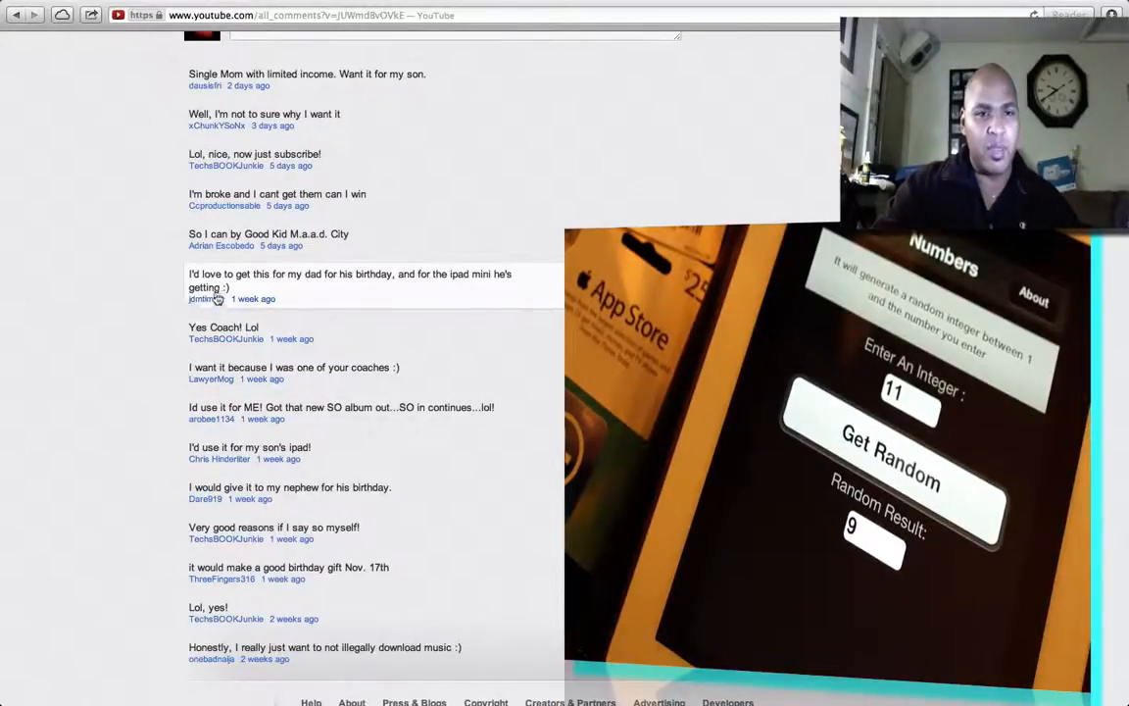
{"action": "mouse_move", "coordinate": [231, 193]}
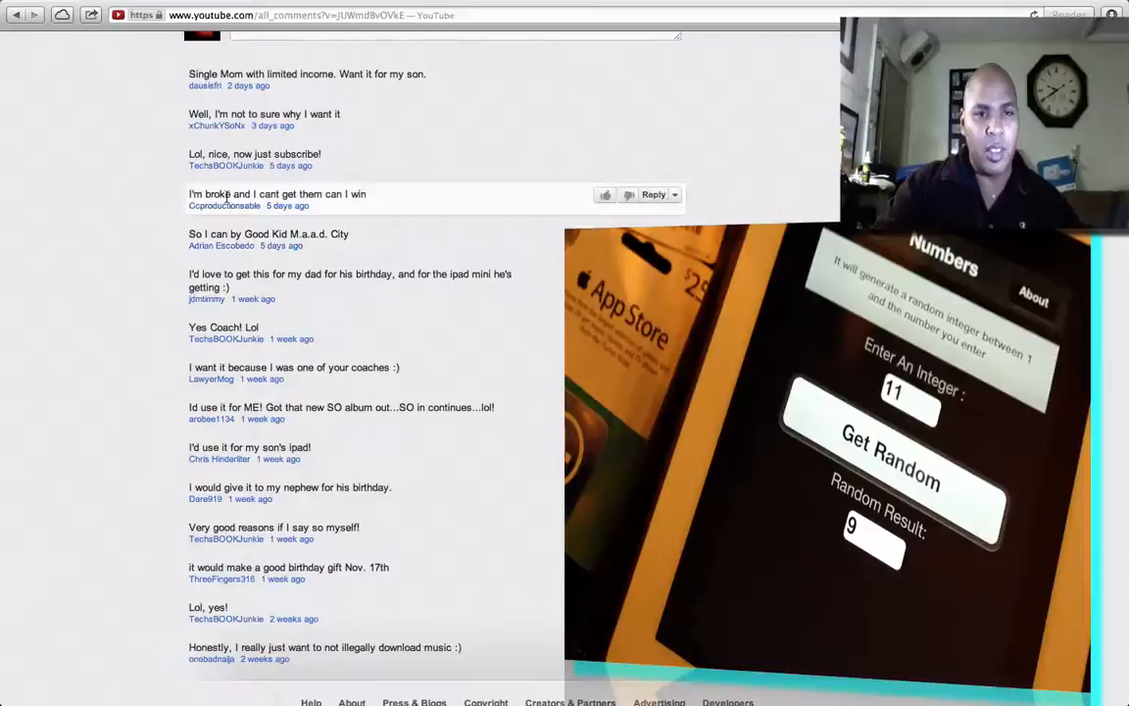
{"action": "mouse_move", "coordinate": [228, 207]}
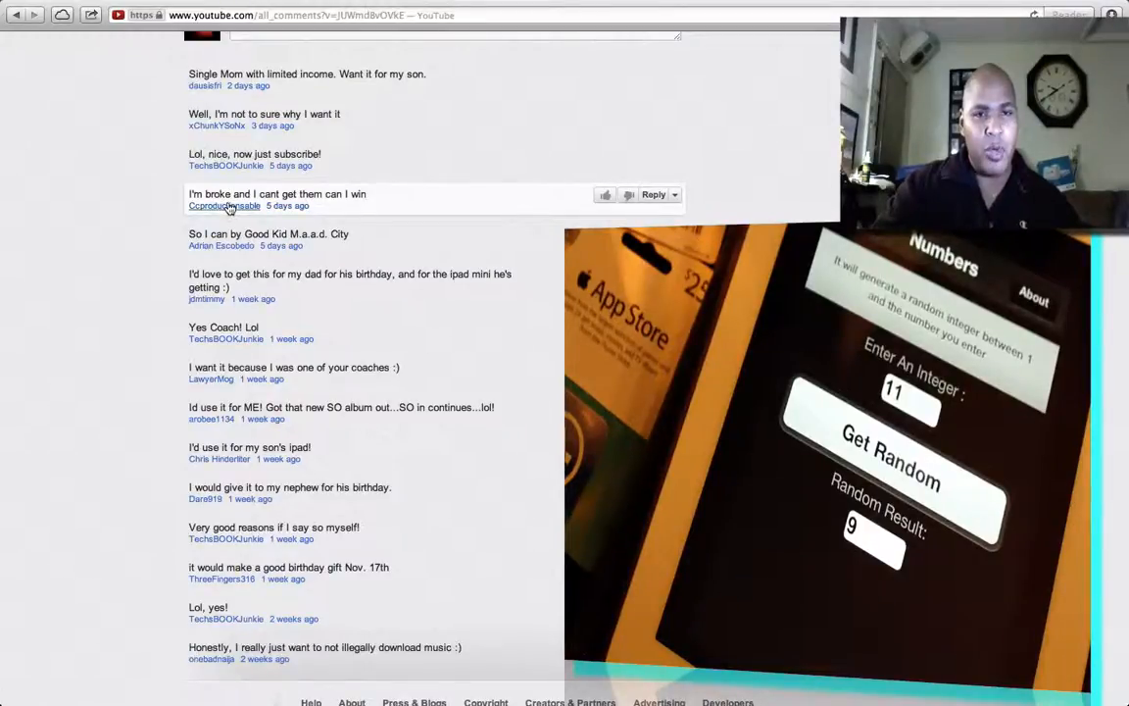